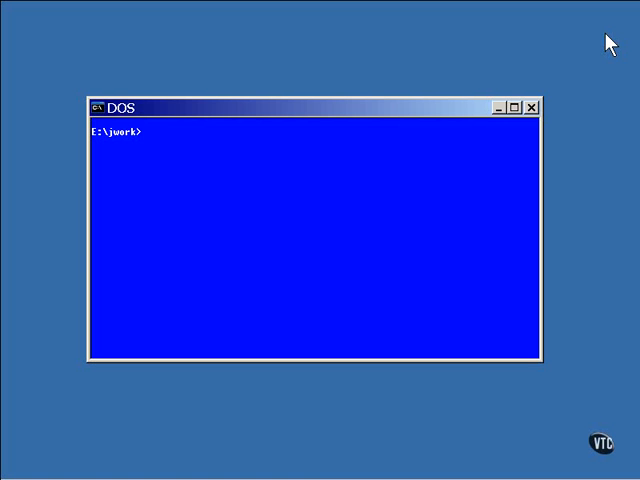
Open Enum.java in vi from the E:\jwork prompt.
{"action": "type", "text": "vi Enum."}
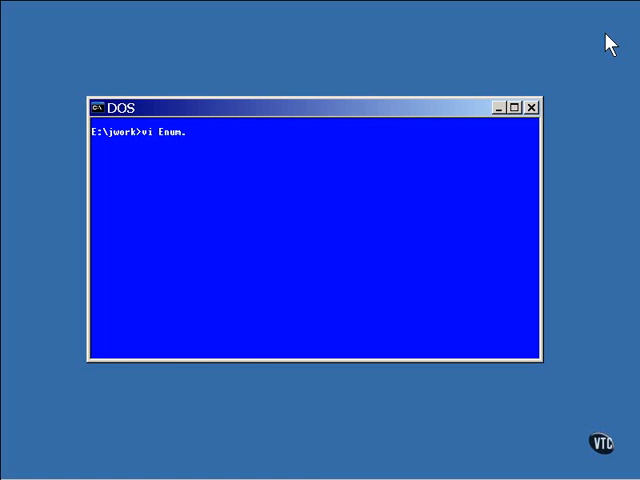
{"action": "type", "text": "java"}
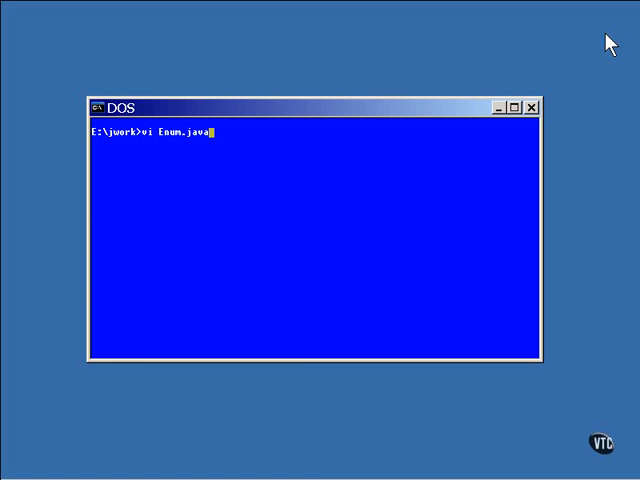
{"action": "key", "text": "Return"}
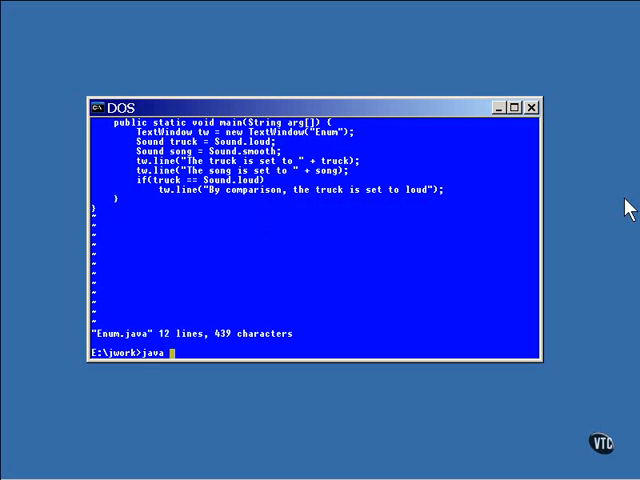
Run the Enum program to show its truck and song lines, then open Enum2.java in vi.
{"action": "type", "text": "Enum"}
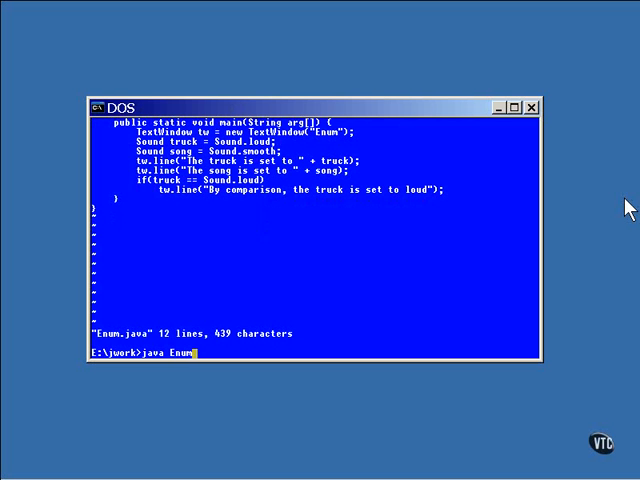
{"action": "key", "text": "Return"}
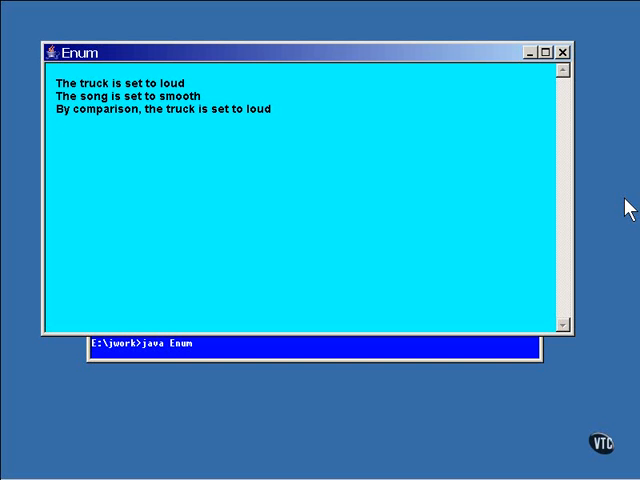
{"action": "mouse_move", "coordinate": [588, 70]}
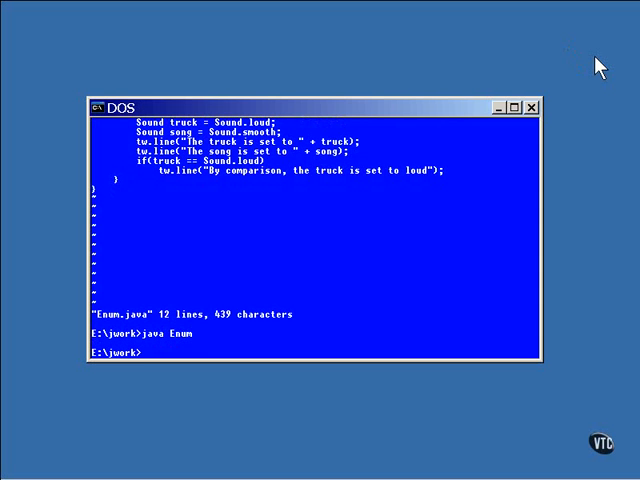
{"action": "type", "text": "vi"}
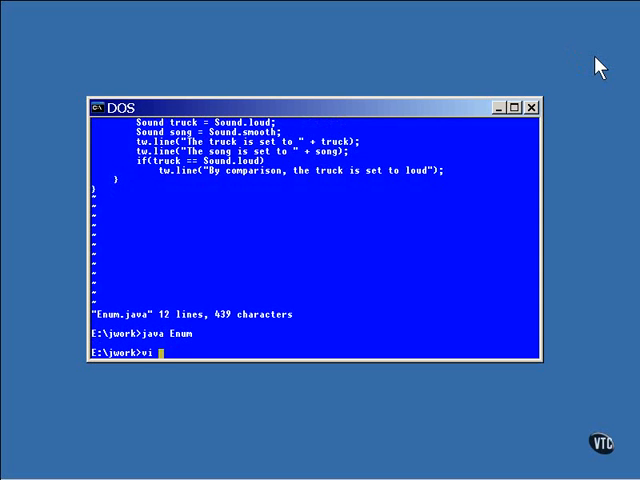
{"action": "type", "text": "Enum2."}
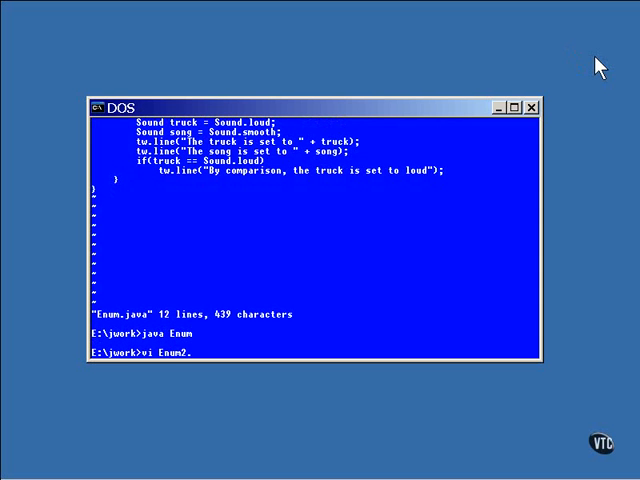
{"action": "key", "text": "Return"}
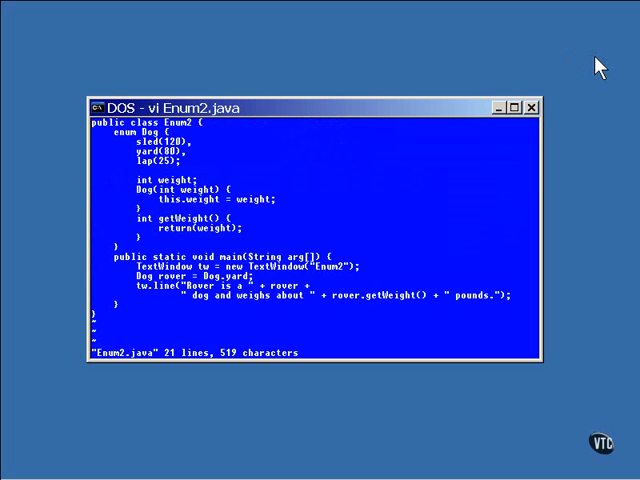
{"action": "mouse_move", "coordinate": [156, 177]}
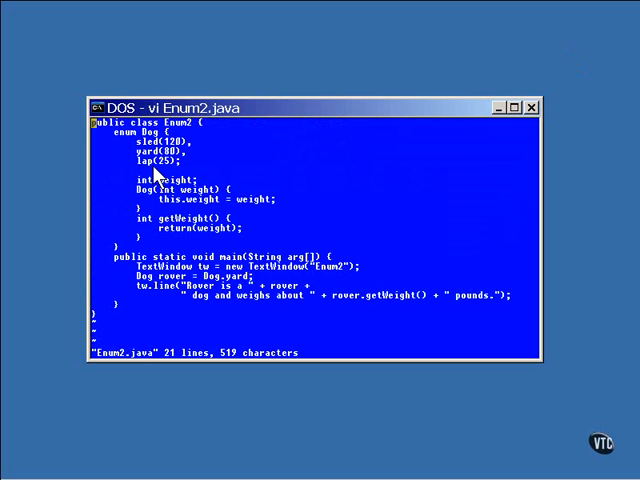
{"action": "mouse_move", "coordinate": [160, 215]}
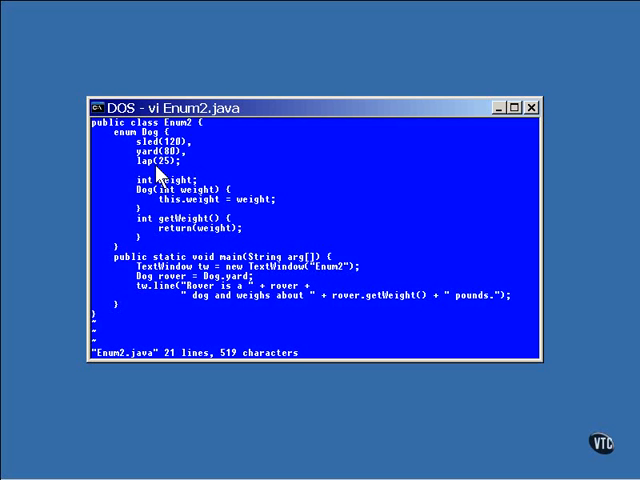
{"action": "mouse_move", "coordinate": [178, 291]}
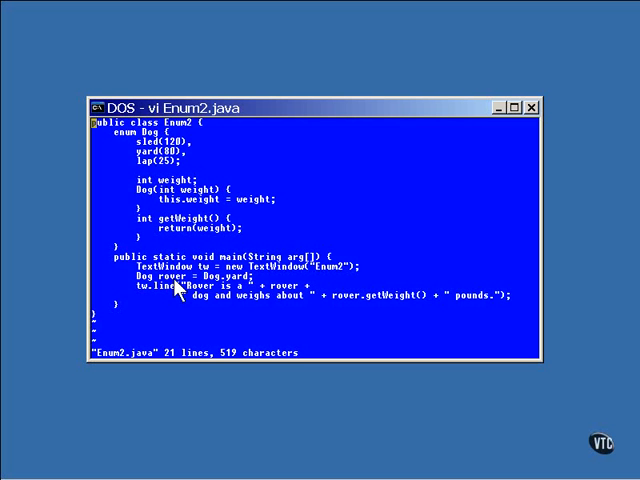
{"action": "mouse_move", "coordinate": [285, 310]}
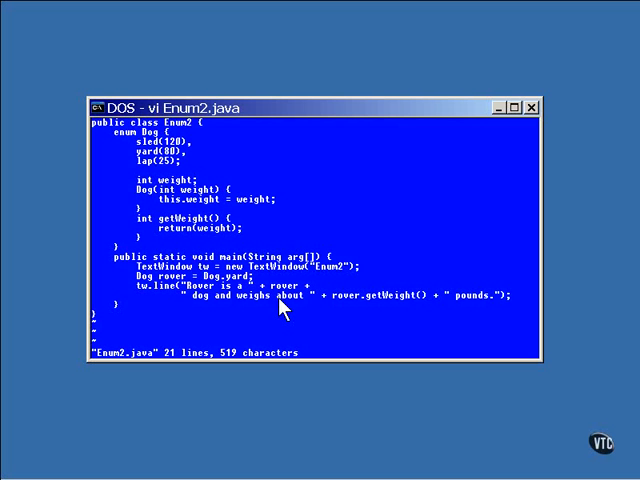